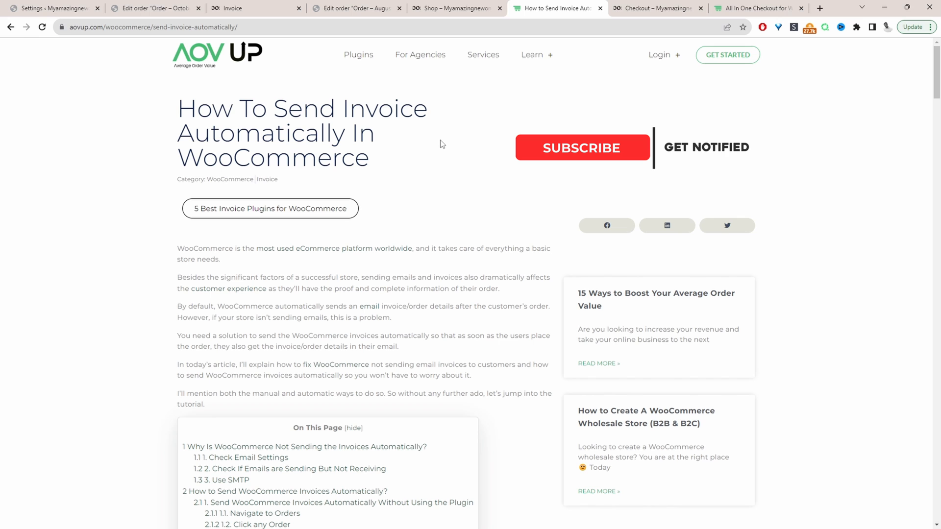
# - Review the current page by scrolling through it before heading to the store admin
pyautogui.click(580, 148)
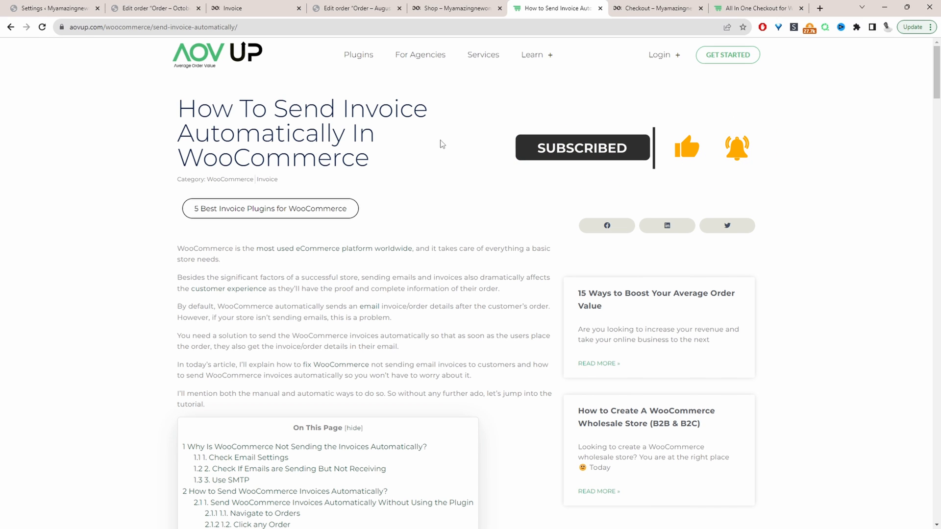
pyautogui.scroll(-3)
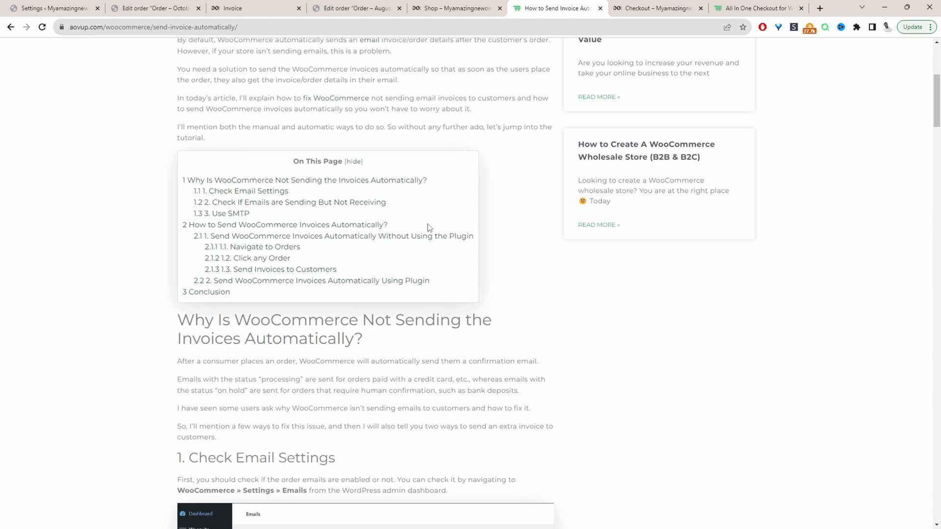
pyautogui.scroll(-3)
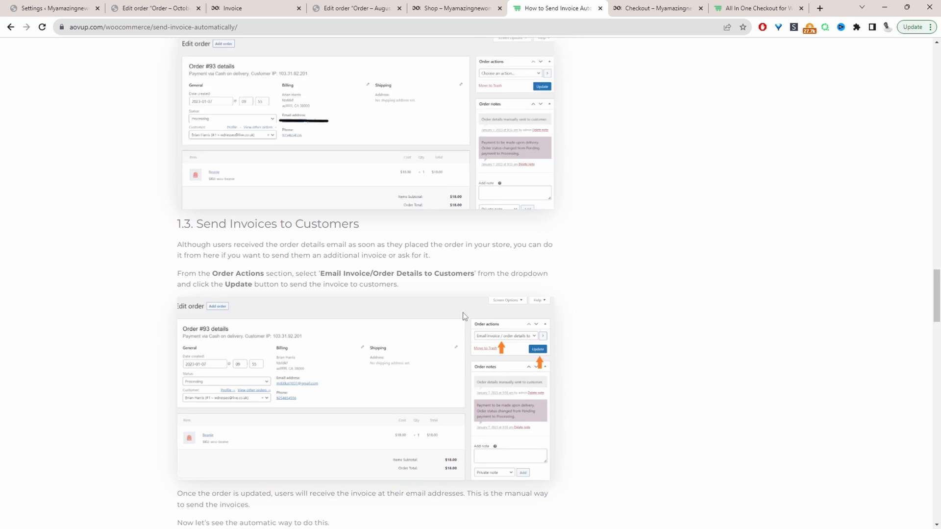
pyautogui.scroll(-3)
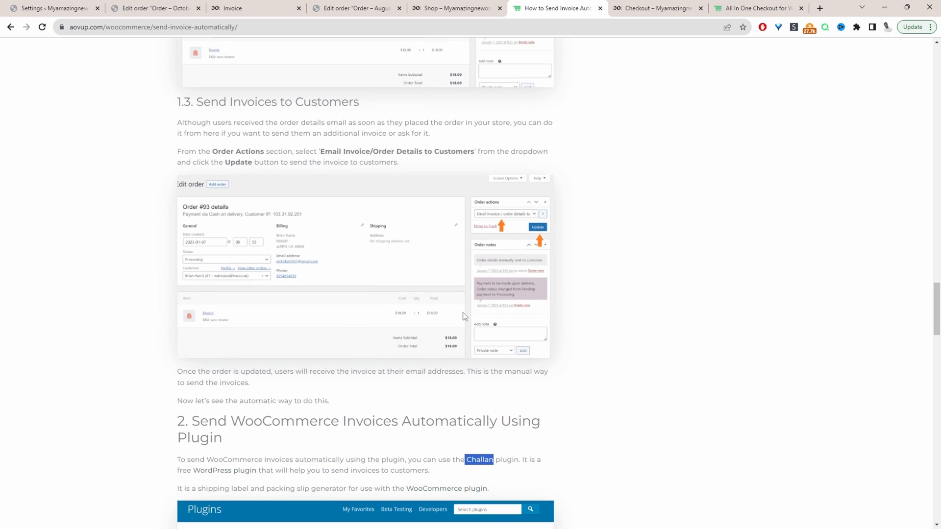
pyautogui.scroll(-3)
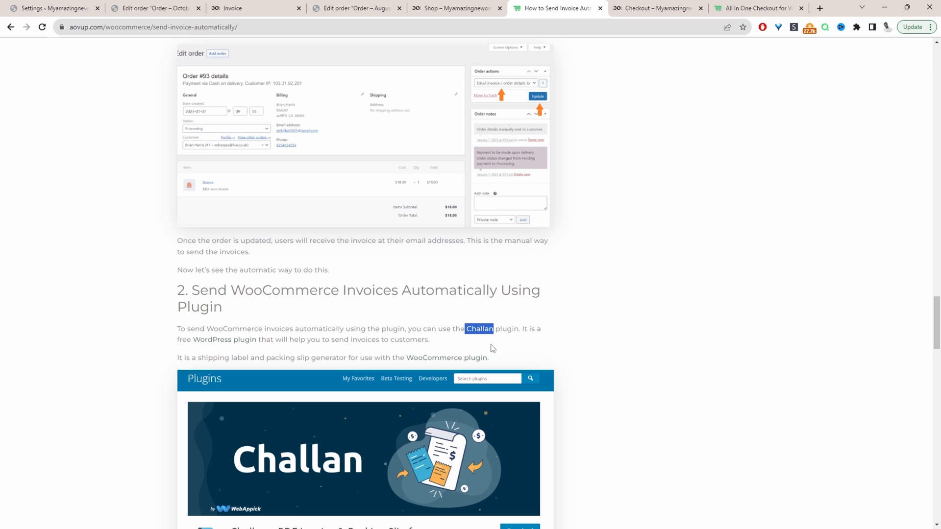
pyautogui.scroll(-3)
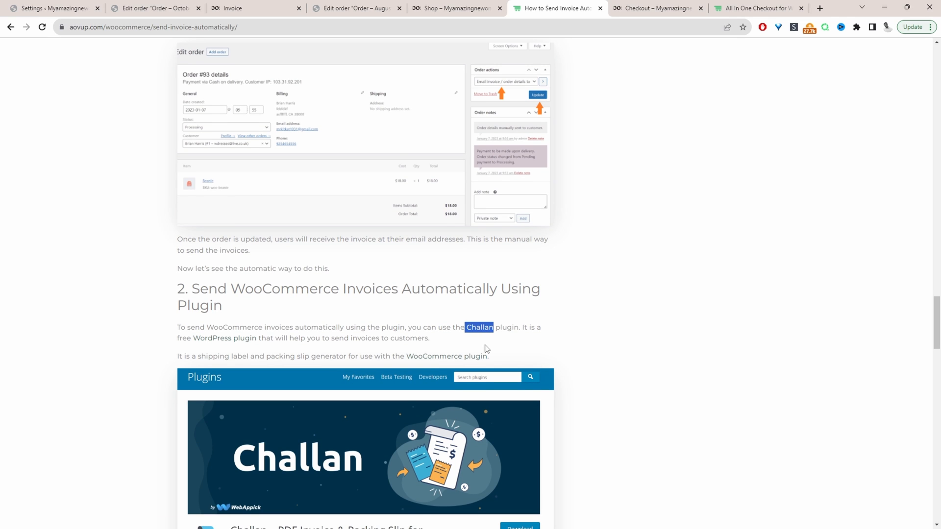
pyautogui.scroll(-3)
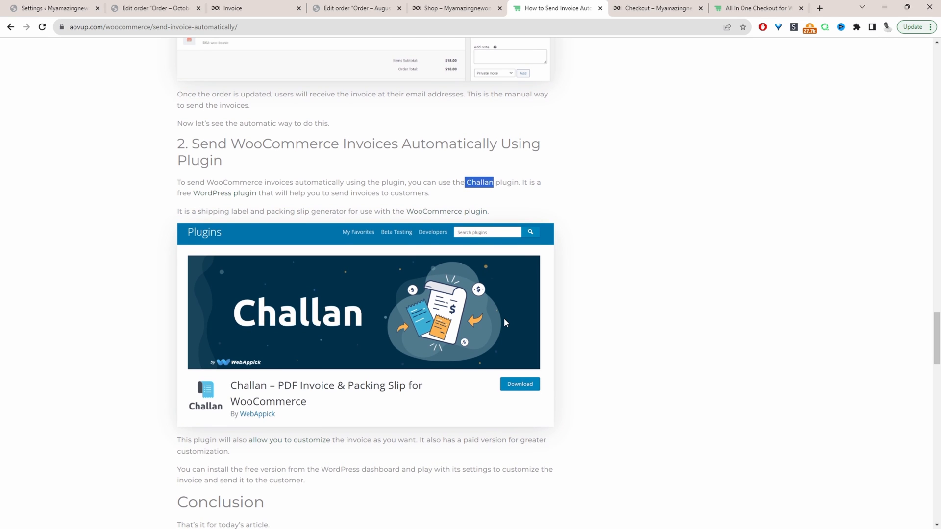
pyautogui.moveTo(494, 266)
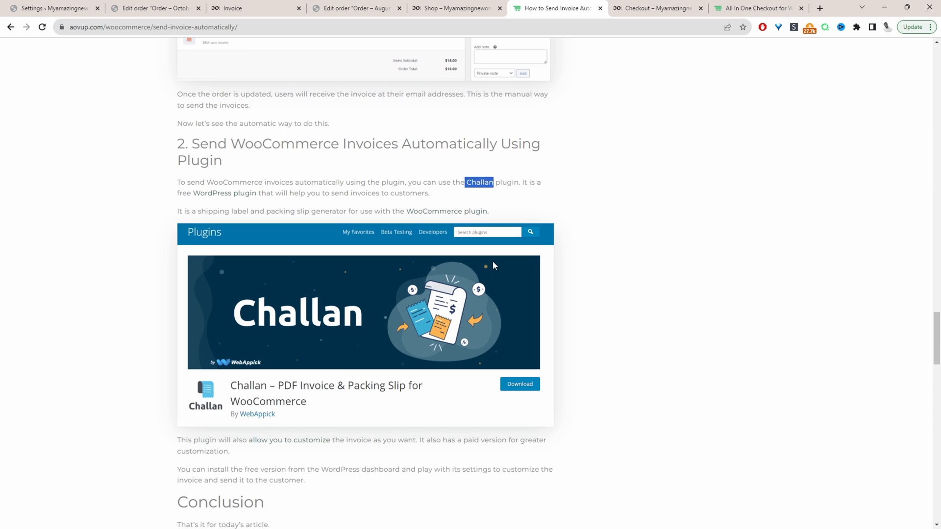
pyautogui.scroll(3)
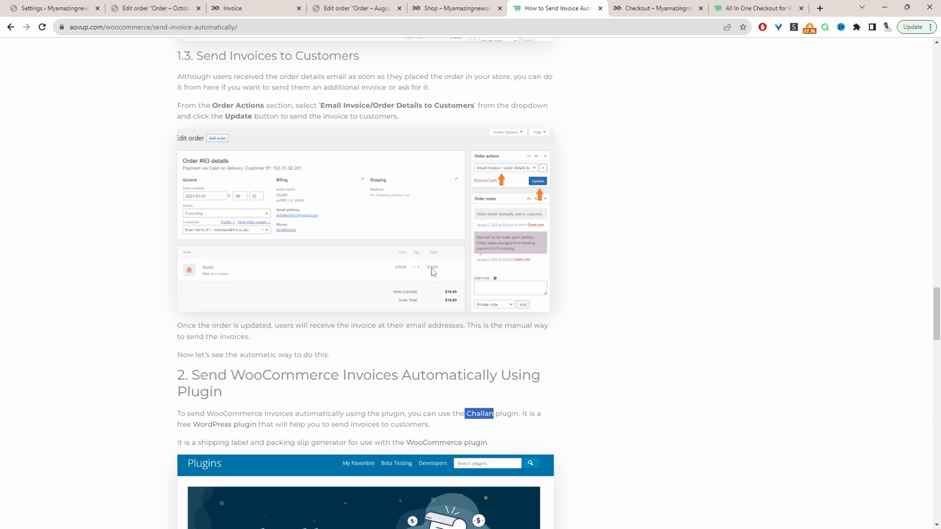
pyautogui.moveTo(669, 239)
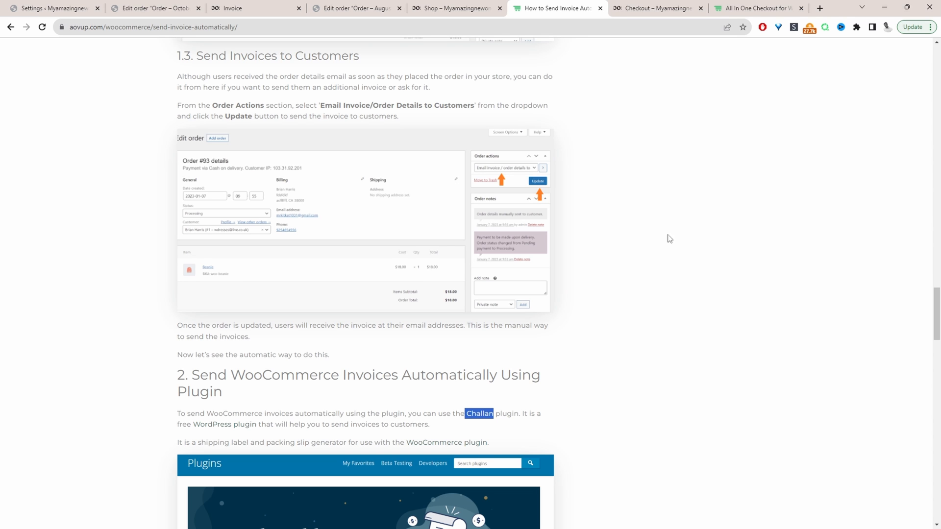
# - Open the most recent on-hold order #10093 from WooCommerce > Orders
pyautogui.click(153, 8)
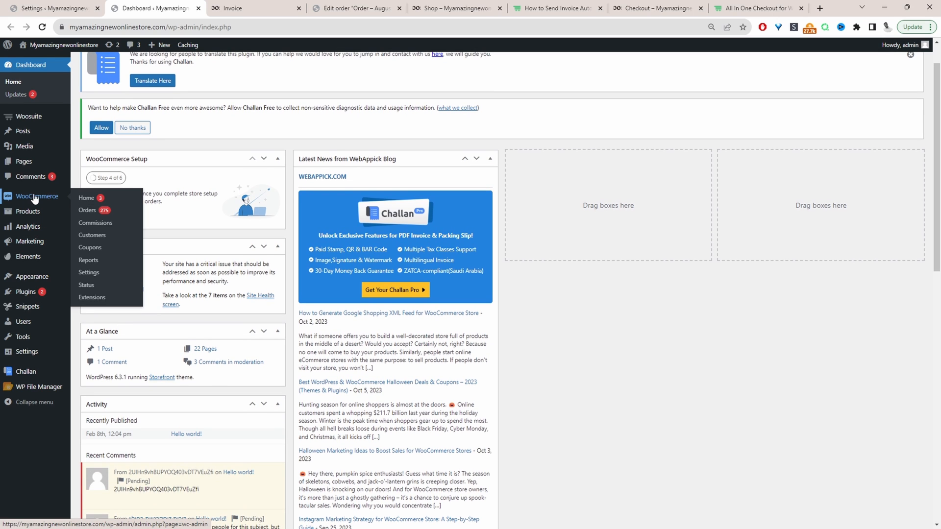
pyautogui.click(87, 210)
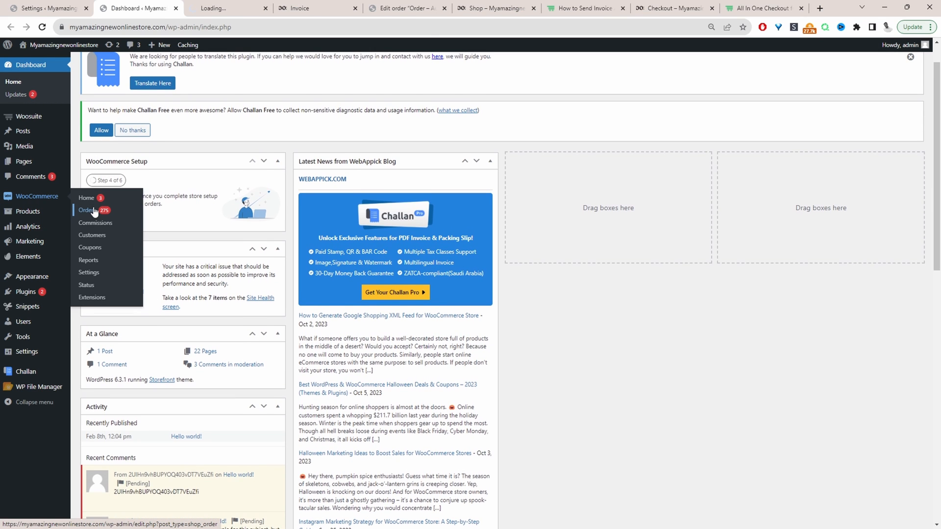
pyautogui.click(85, 210)
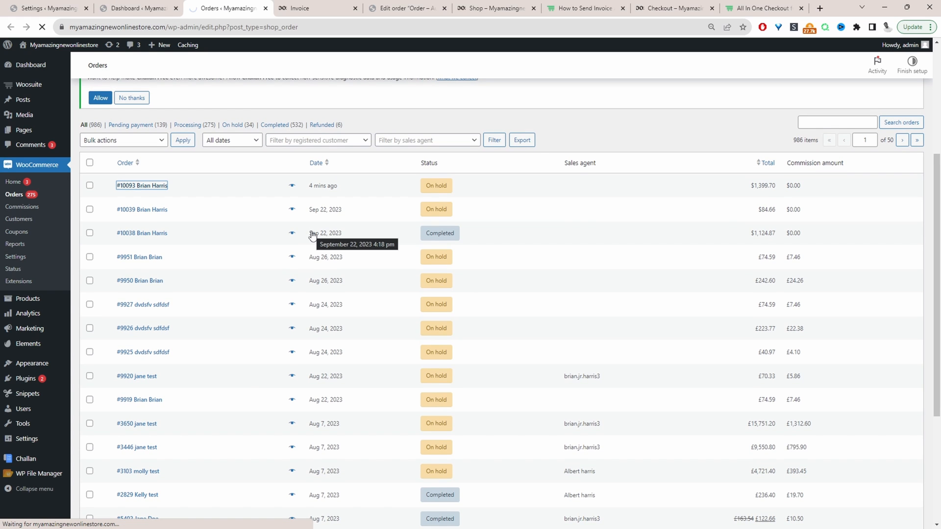
pyautogui.click(142, 186)
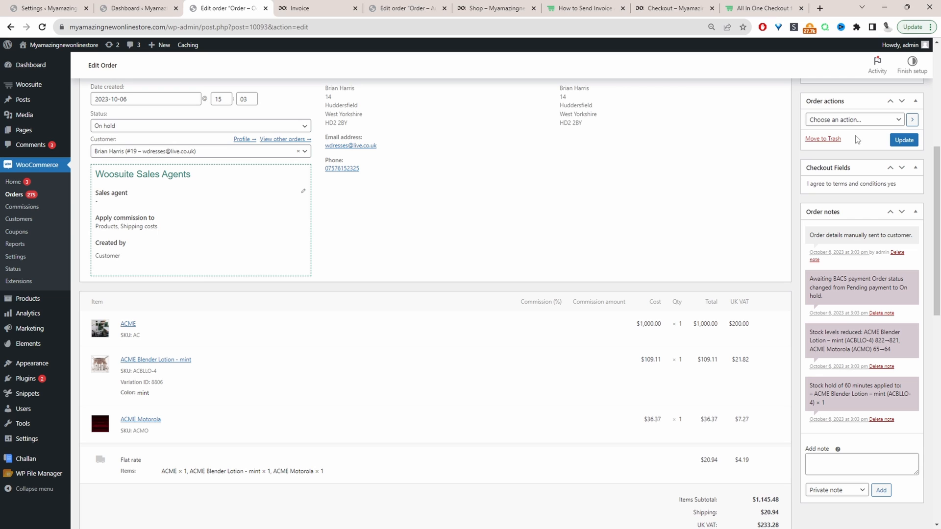
# - Run the 'Email invoice / order details to customer' order action on order #10093
pyautogui.click(853, 119)
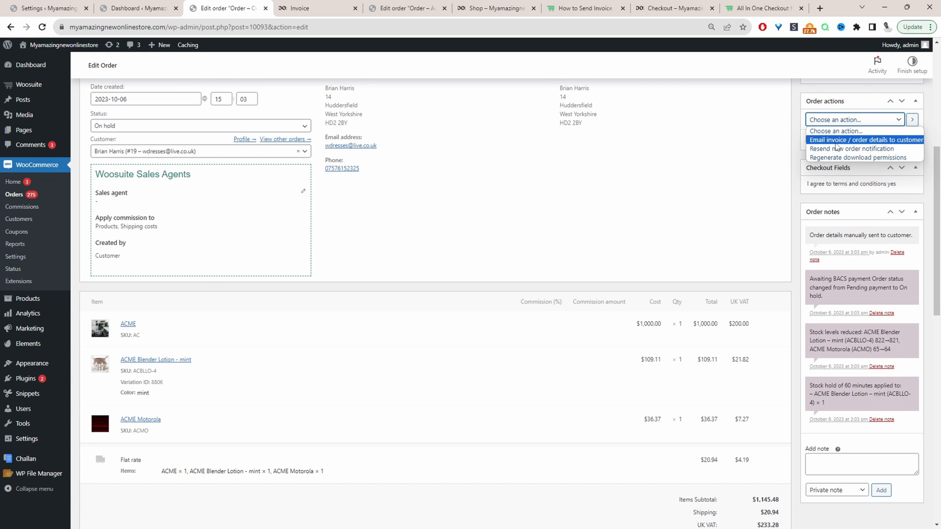
pyautogui.click(866, 140)
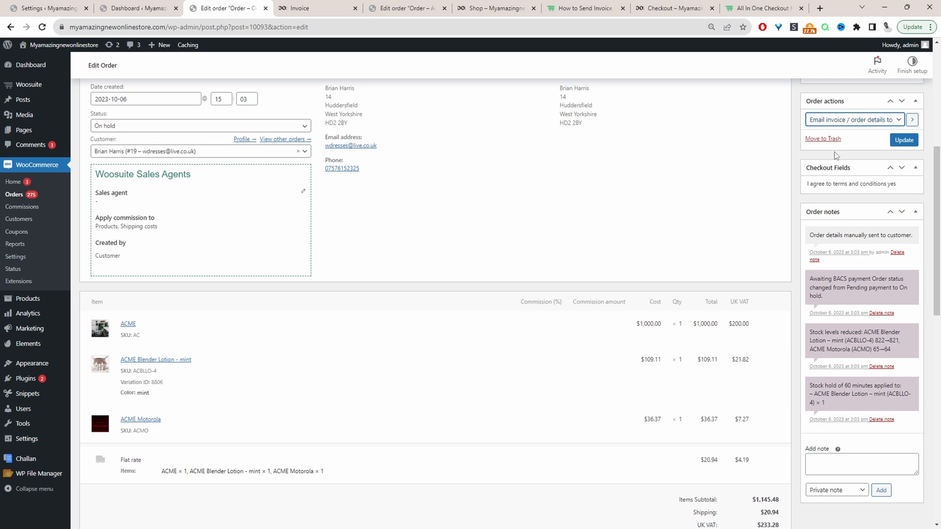
pyautogui.click(904, 140)
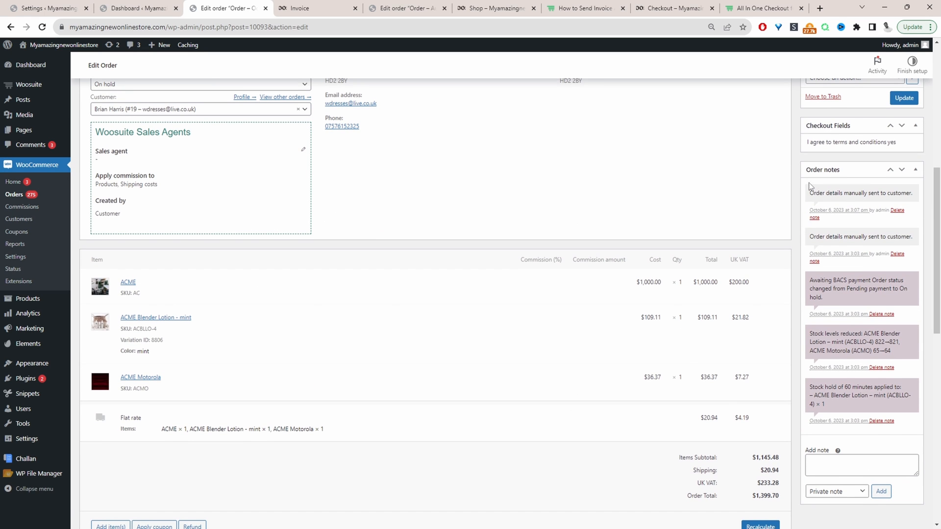
pyautogui.moveTo(809, 188)
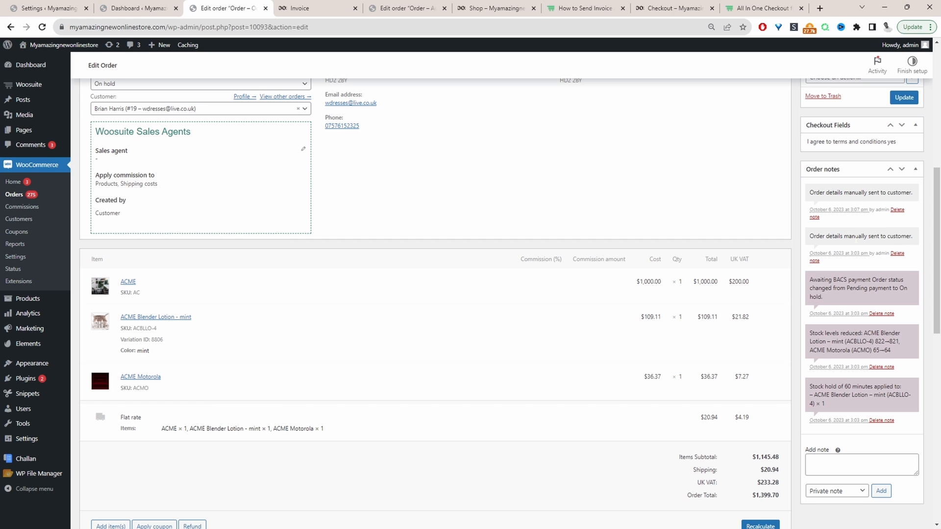
pyautogui.moveTo(865, 222)
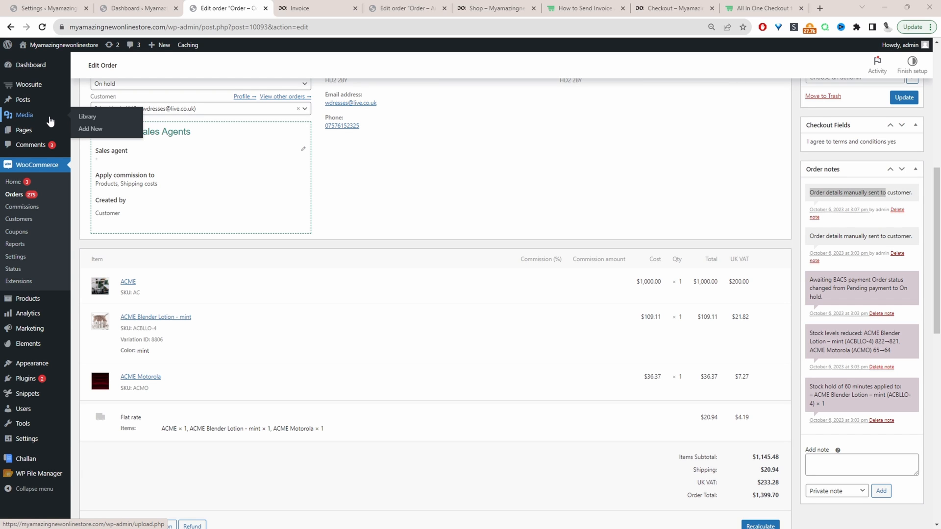
pyautogui.moveTo(80, 148)
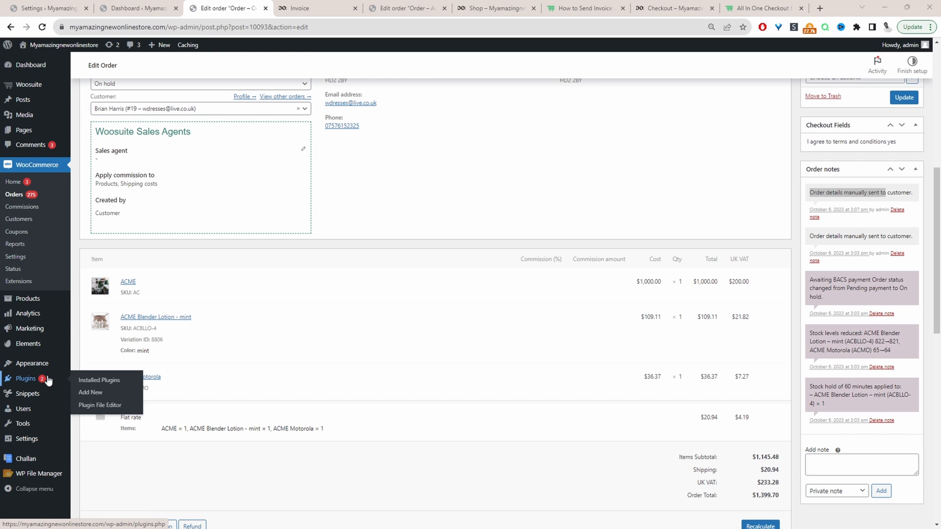
pyautogui.moveTo(90, 392)
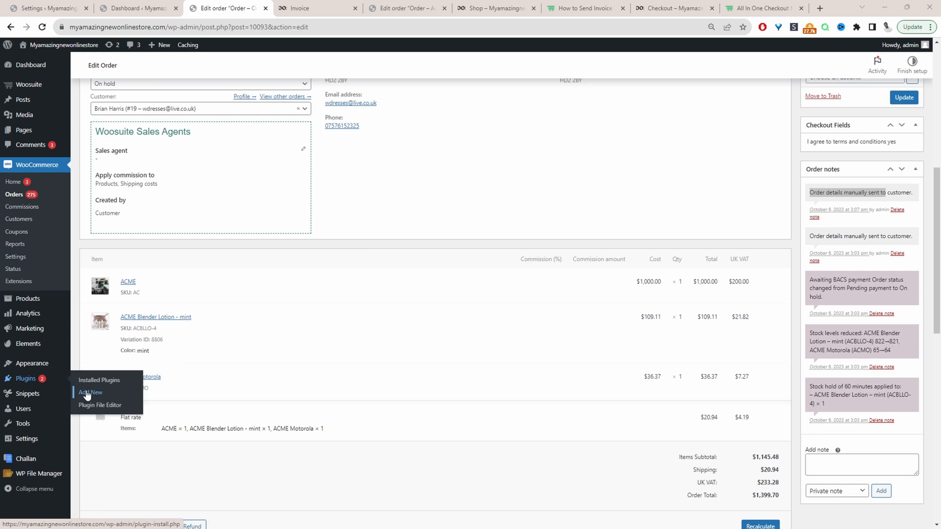
# - Install and activate the Challan PDF Invoice plugin from Add New Plugin
pyautogui.click(90, 392)
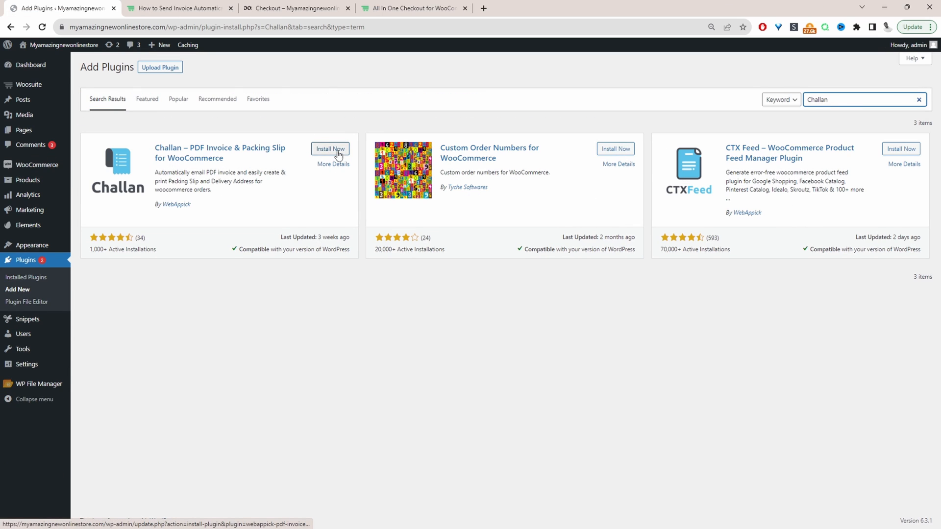
pyautogui.click(329, 149)
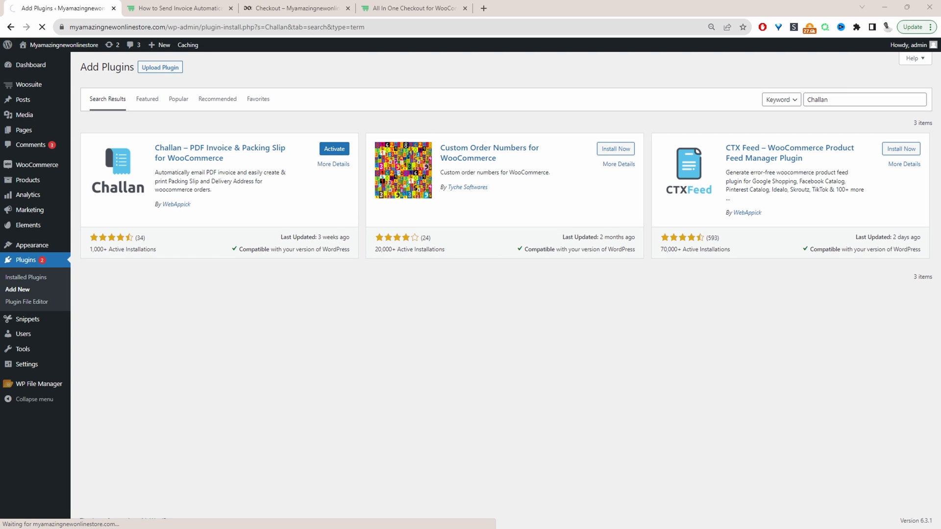
pyautogui.click(333, 149)
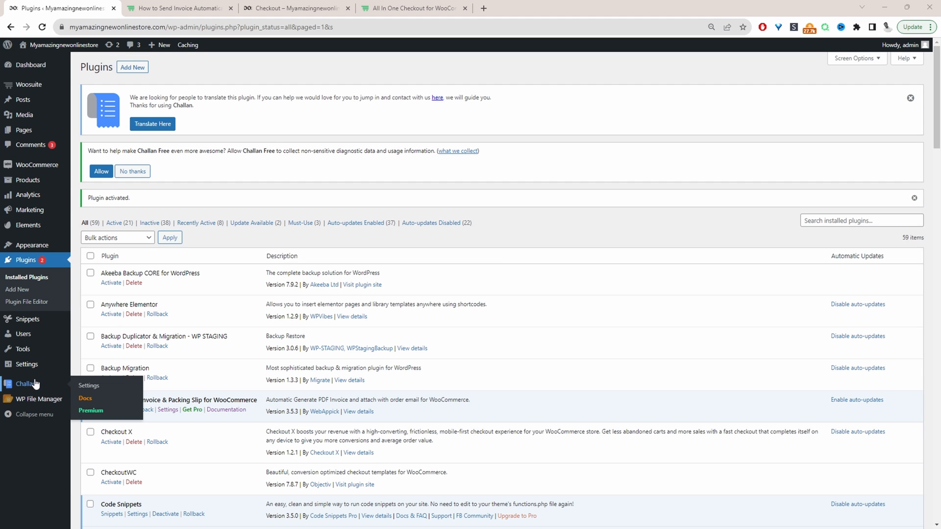
pyautogui.moveTo(89, 385)
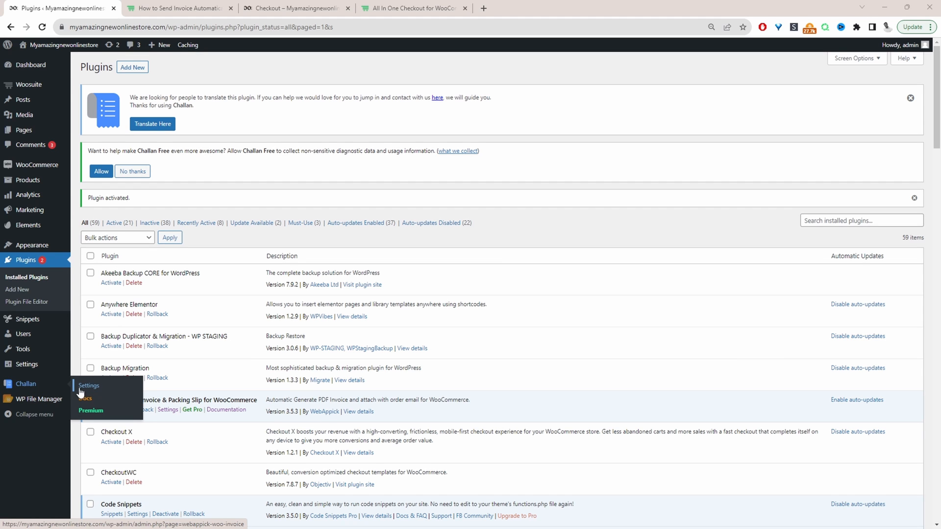
# - In Challan settings, review invoice template choices and set the next invoice number to 1000
pyautogui.click(89, 385)
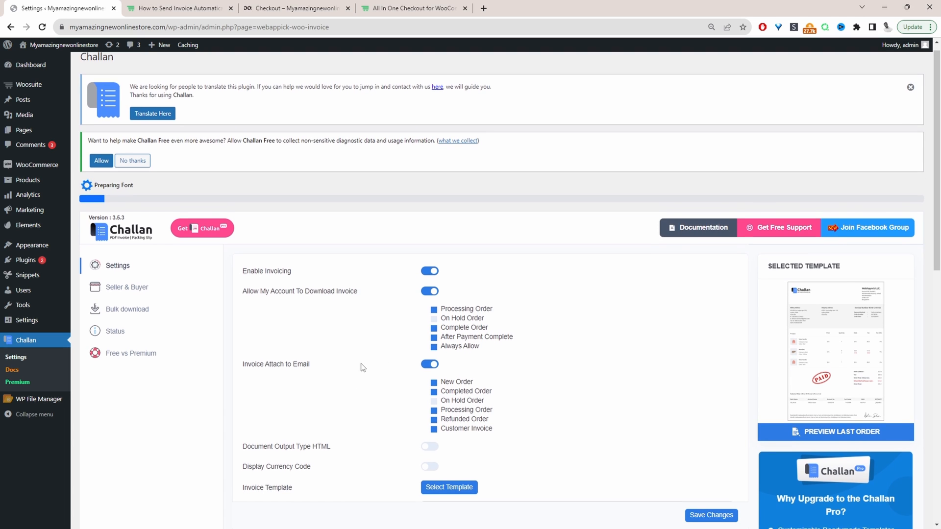
pyautogui.scroll(-3)
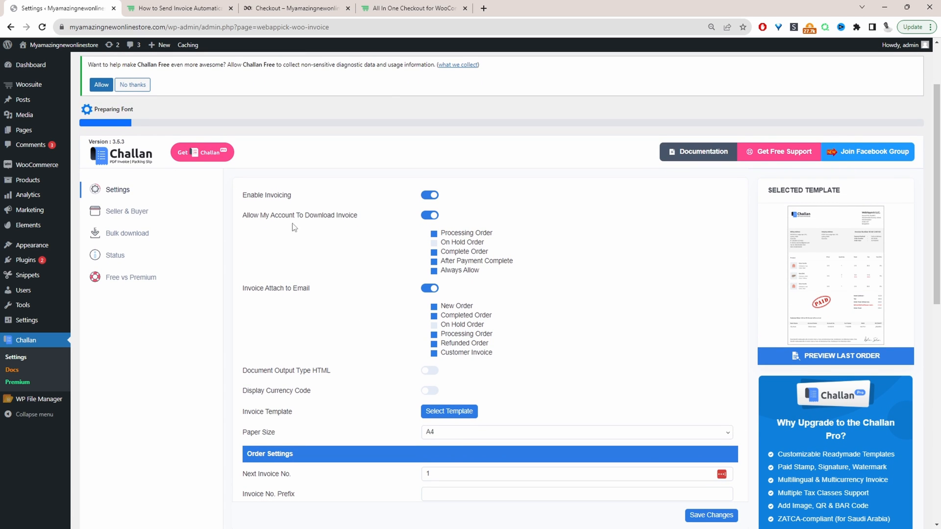
pyautogui.moveTo(352, 232)
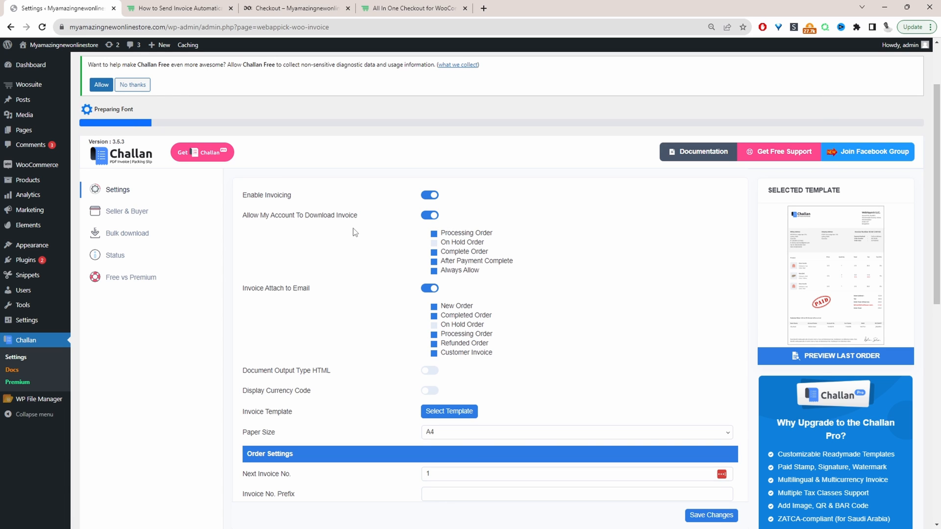
pyautogui.click(433, 233)
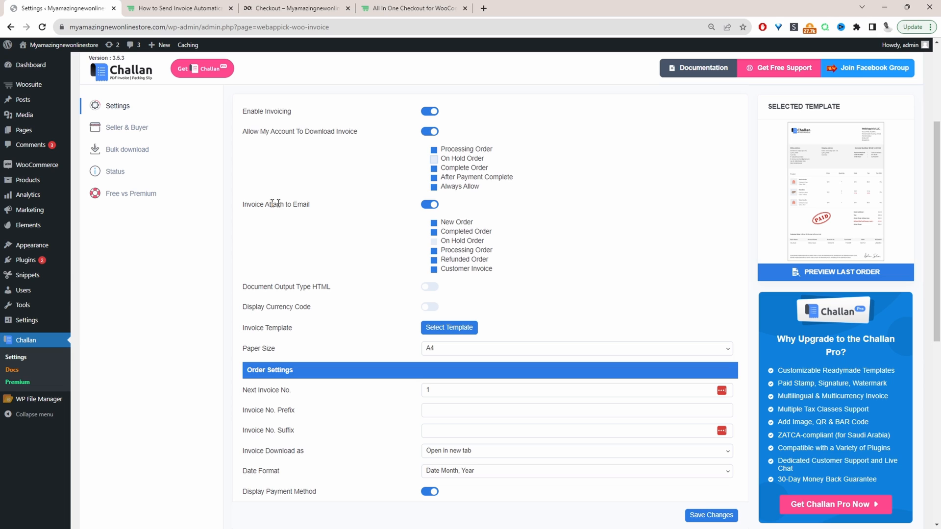
pyautogui.moveTo(345, 226)
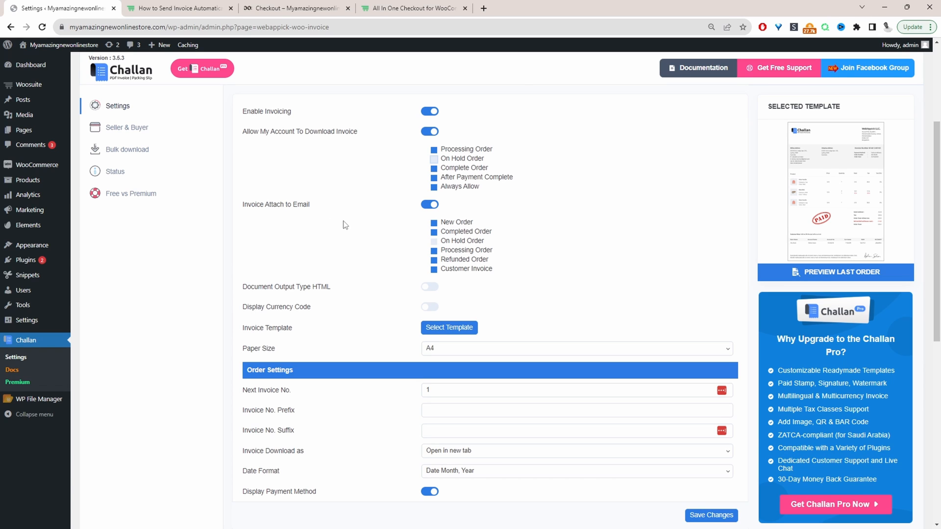
pyautogui.scroll(-3)
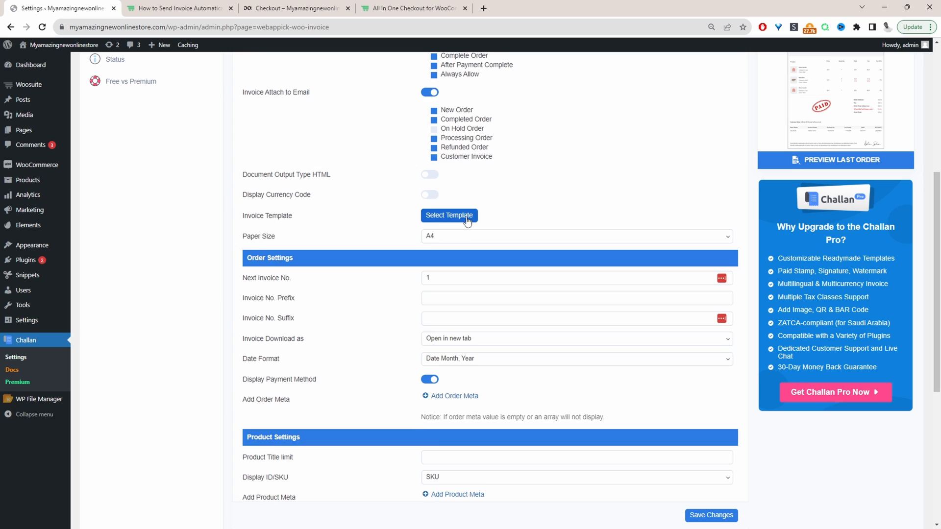
pyautogui.click(449, 216)
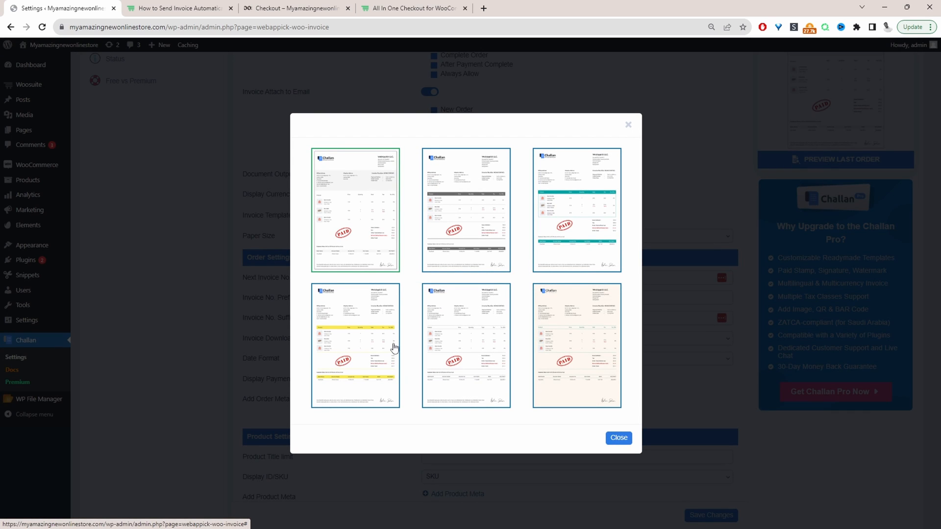
pyautogui.click(619, 437)
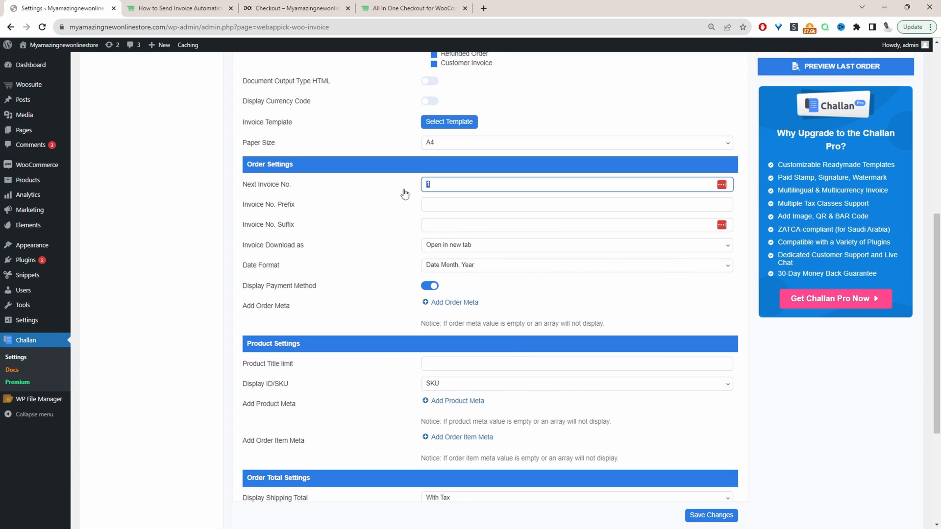
pyautogui.write('100')
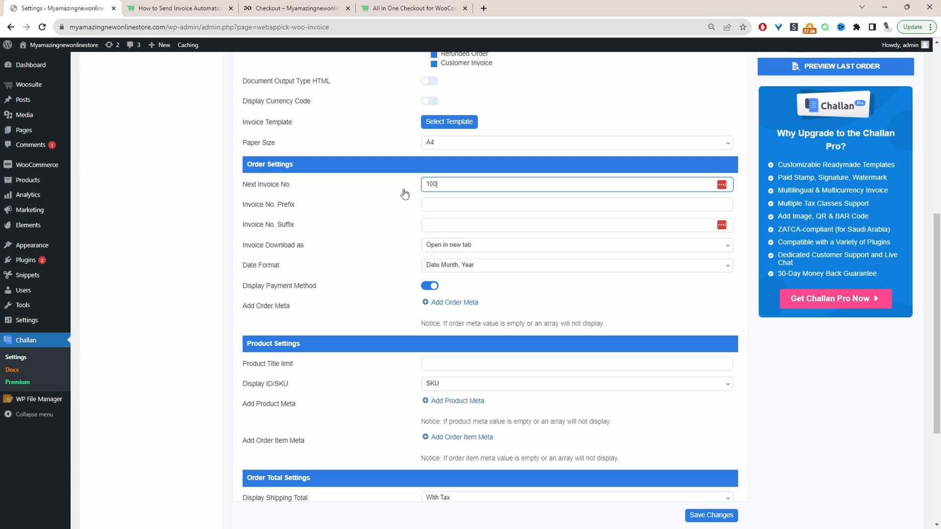
pyautogui.write('0')
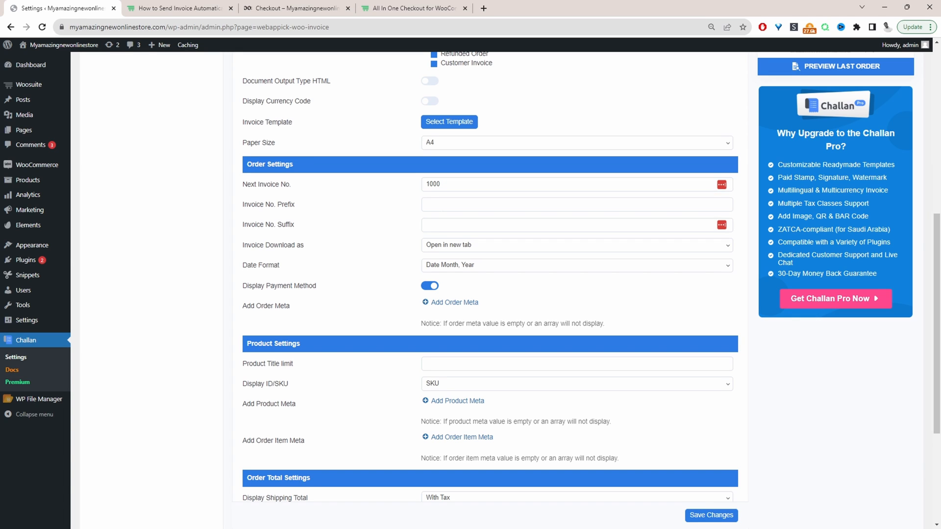
# - Add an order meta row and review product title limit and SKU display options
pyautogui.click(576, 204)
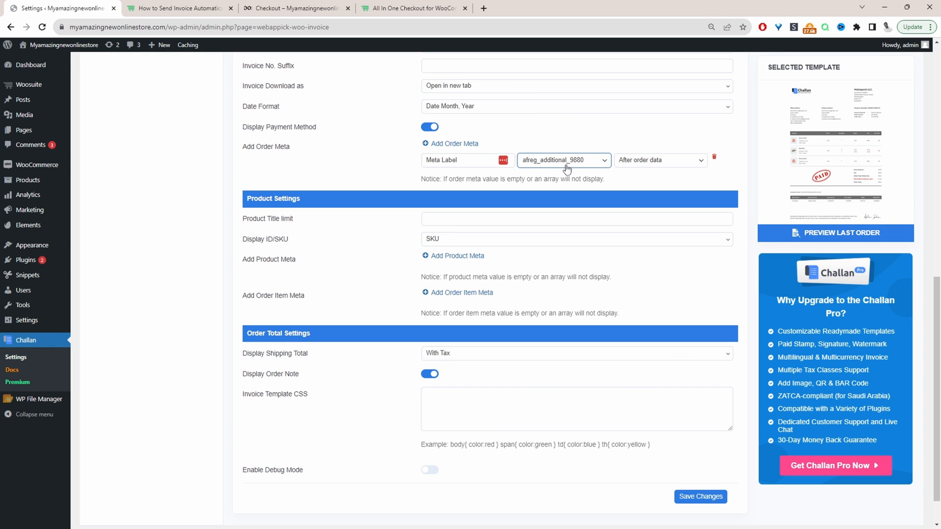
pyautogui.click(562, 159)
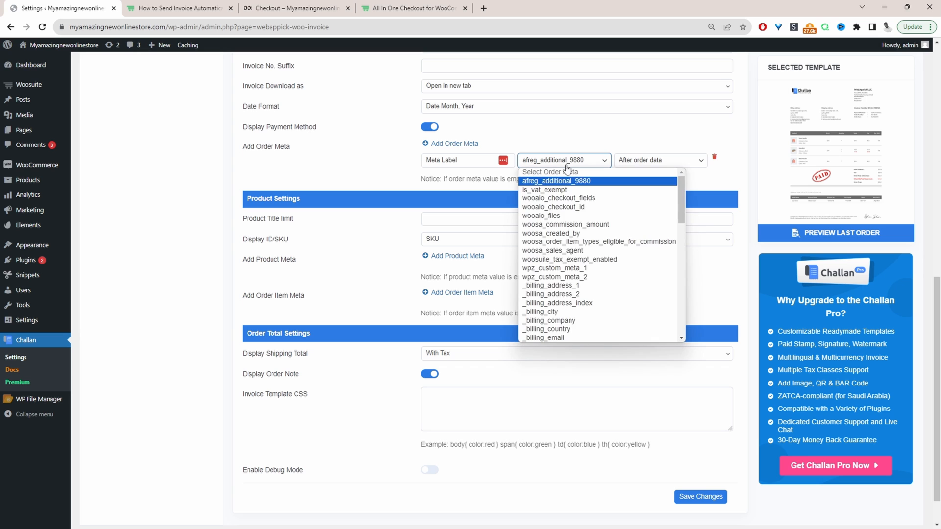
pyautogui.scroll(-3)
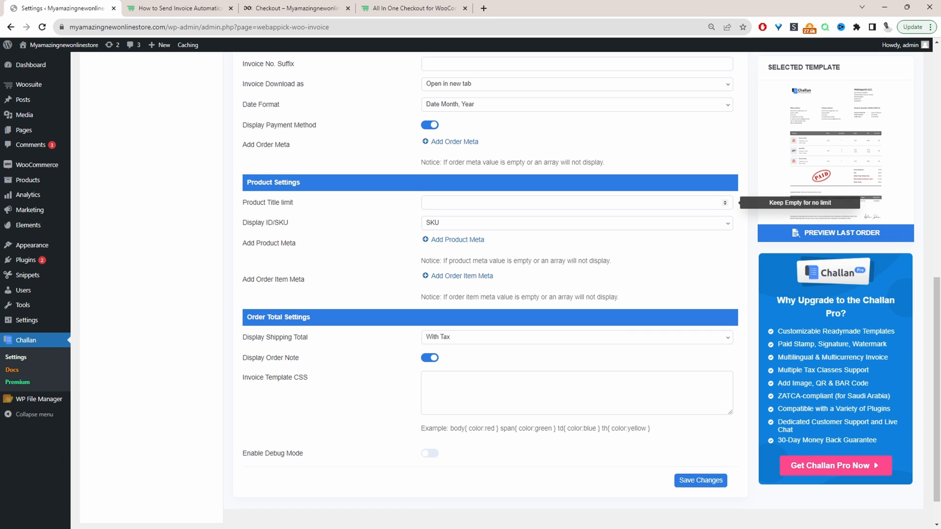
pyautogui.click(571, 202)
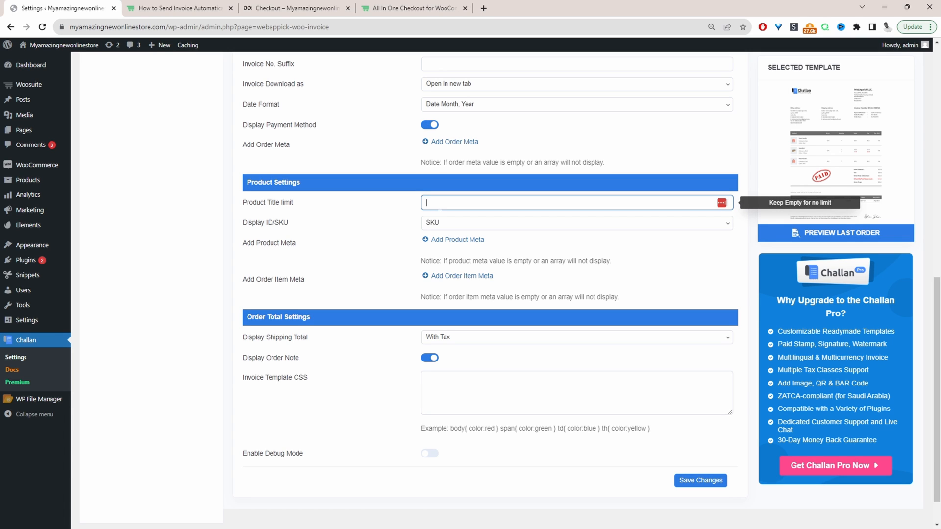
pyautogui.moveTo(355, 258)
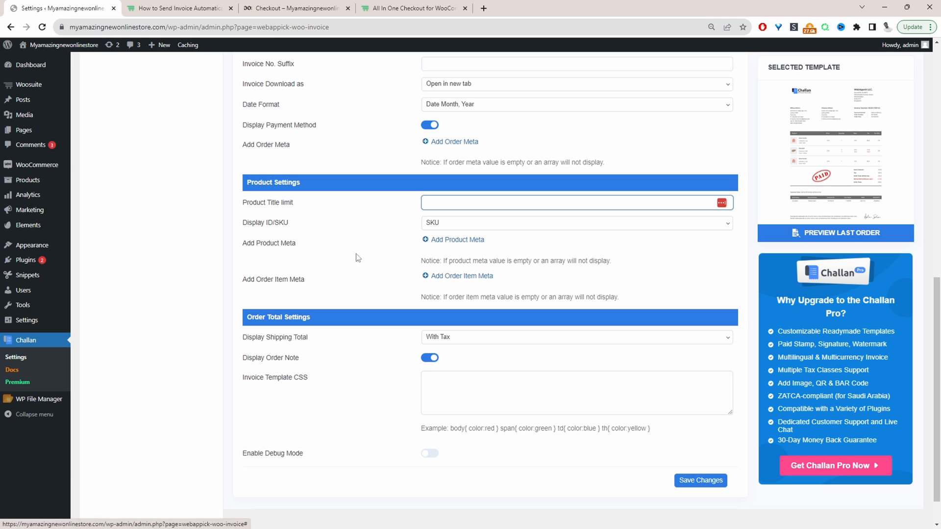
pyautogui.click(576, 223)
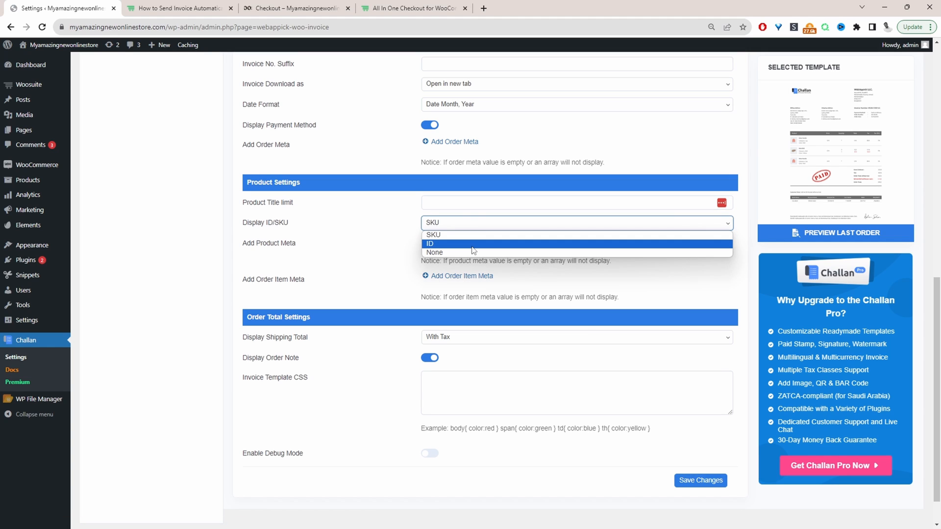
pyautogui.moveTo(469, 252)
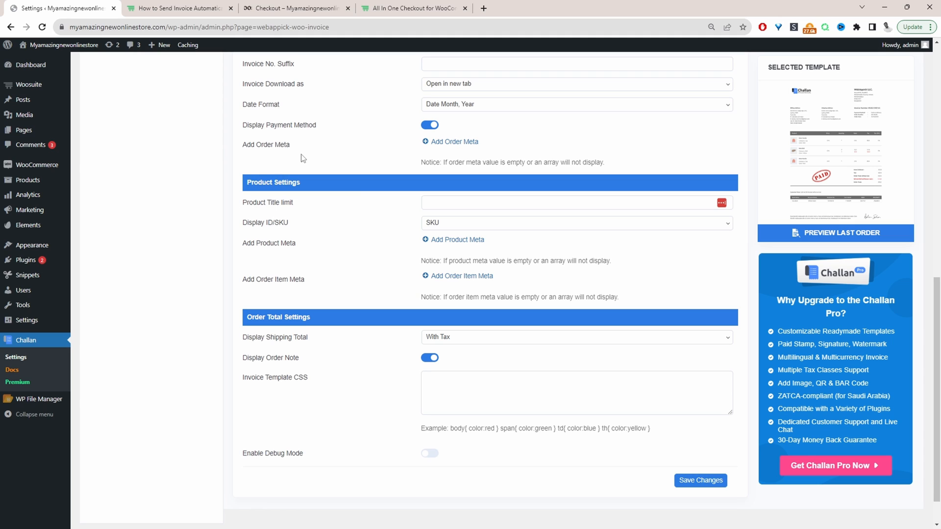
pyautogui.moveTo(455, 244)
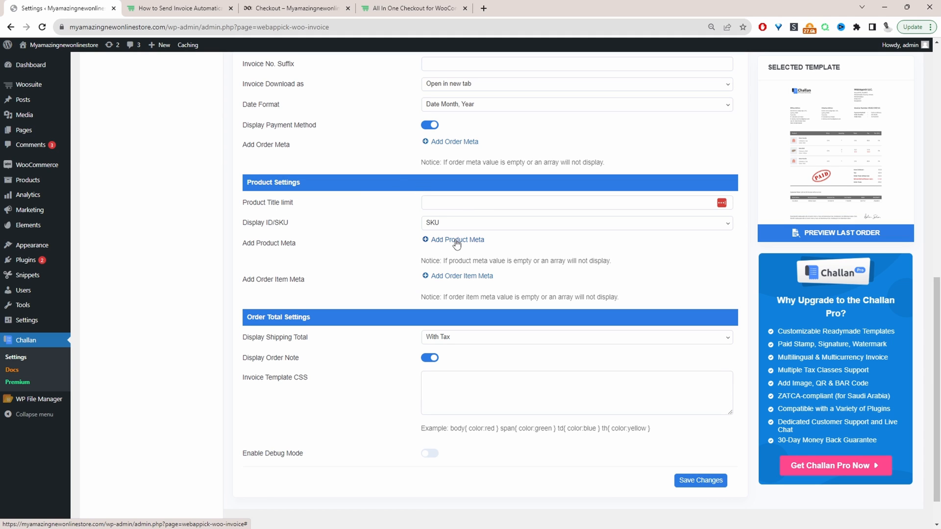
pyautogui.scroll(-3)
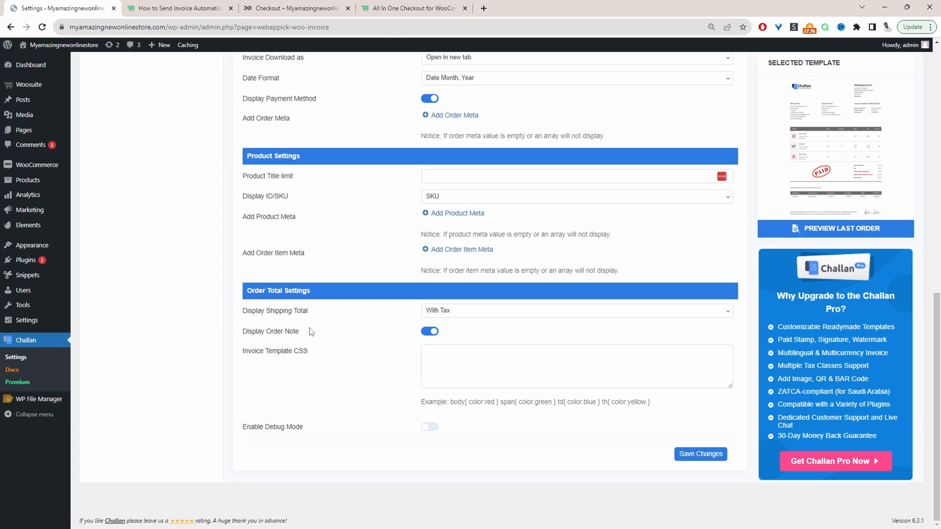
pyautogui.moveTo(442, 317)
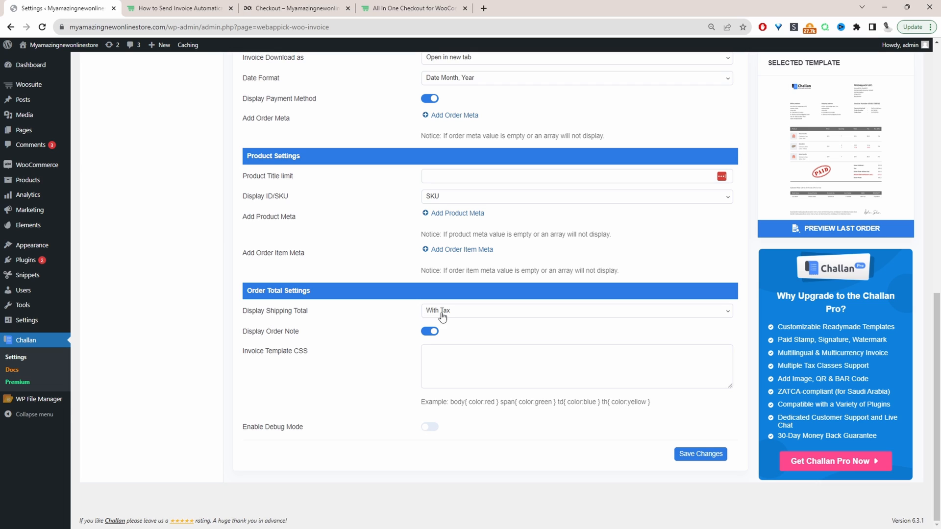
pyautogui.moveTo(399, 358)
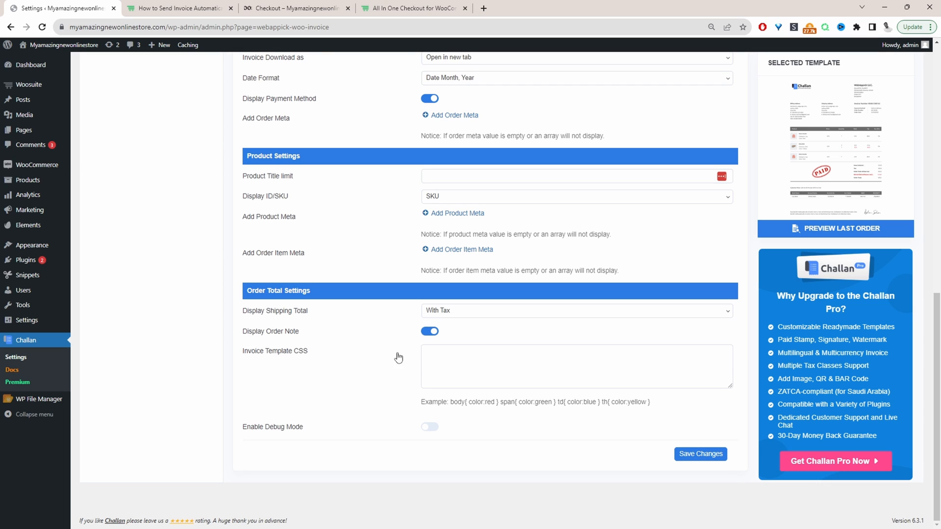
pyautogui.moveTo(414, 337)
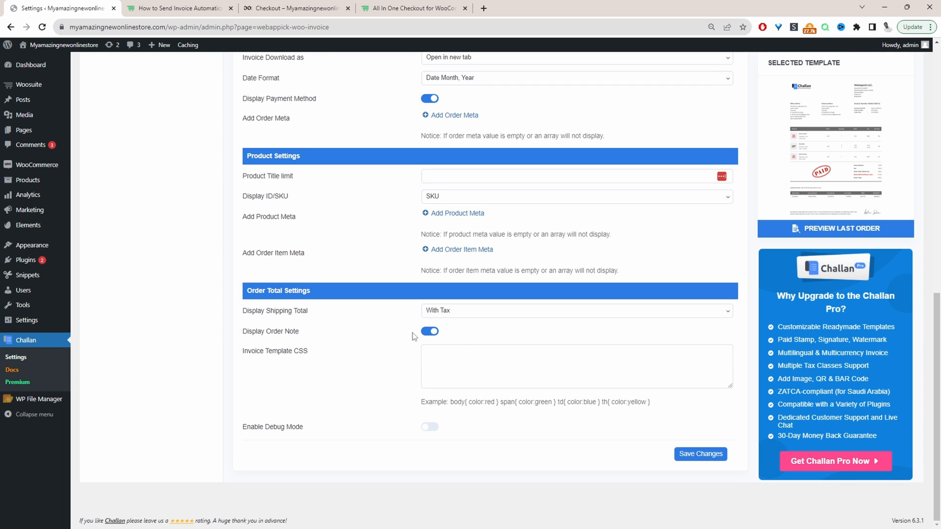
pyautogui.moveTo(726, 477)
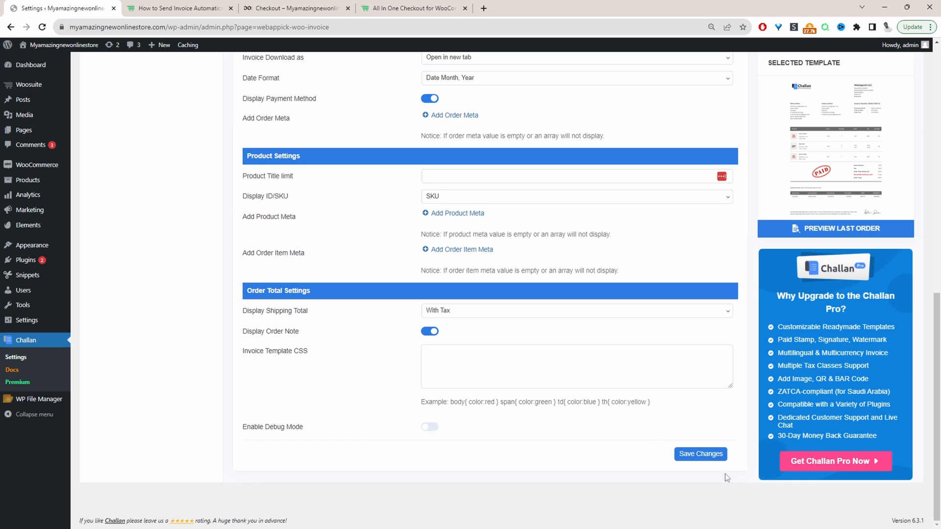
# - Save the invoice settings and preview the last order's PDF invoice totalling $84.66
pyautogui.click(700, 453)
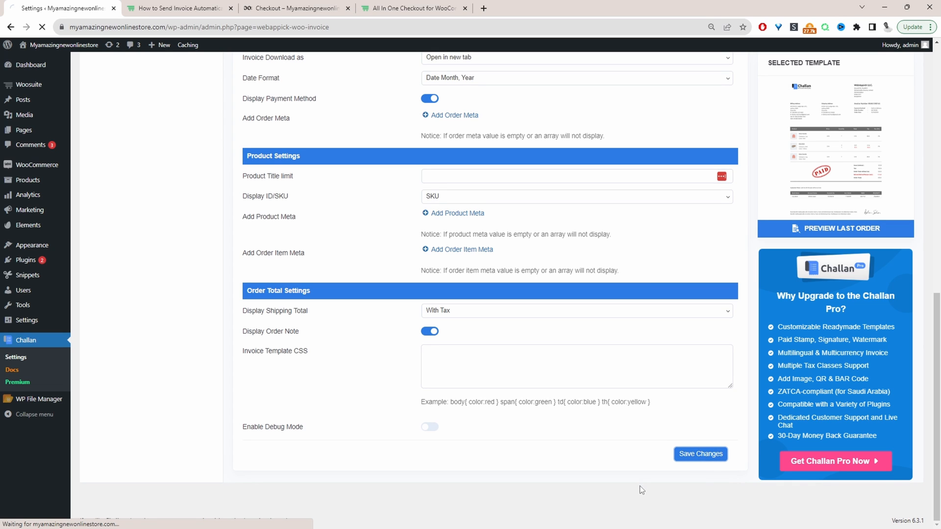
pyautogui.scroll(3)
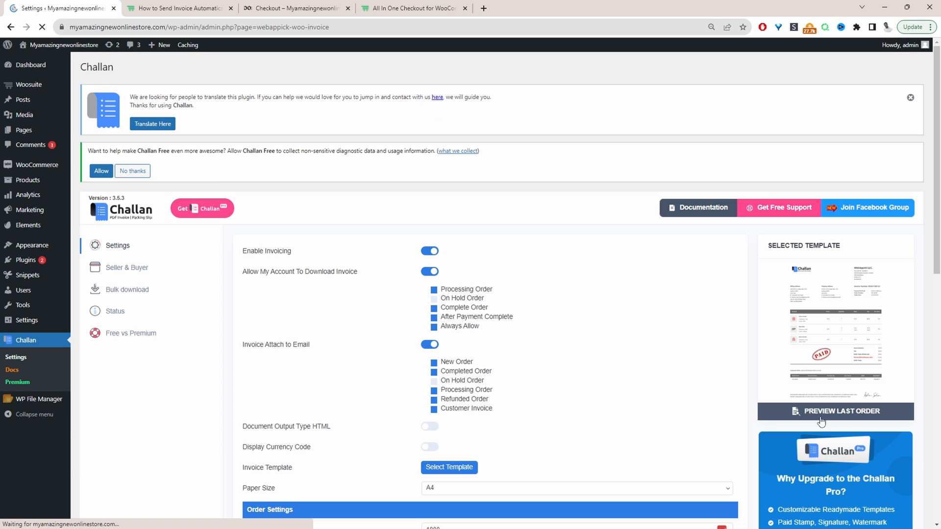
pyautogui.moveTo(825, 419)
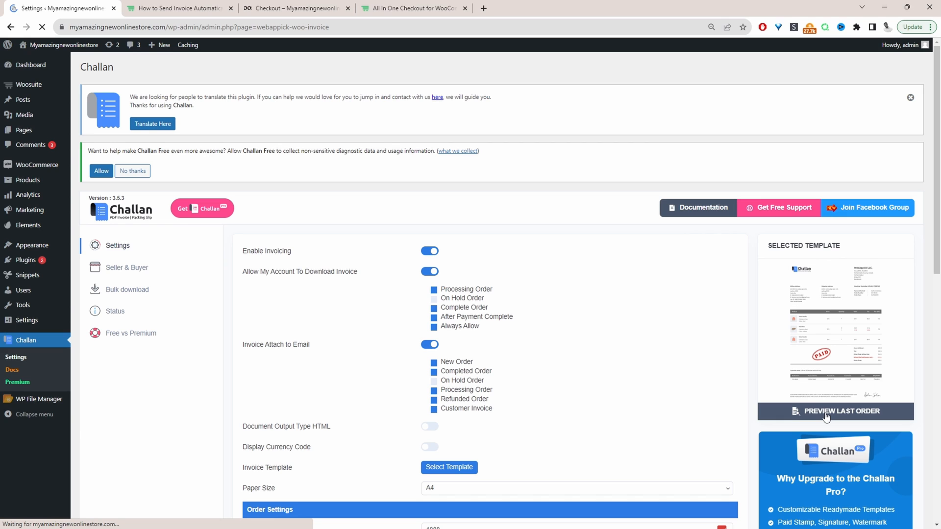
pyautogui.click(834, 411)
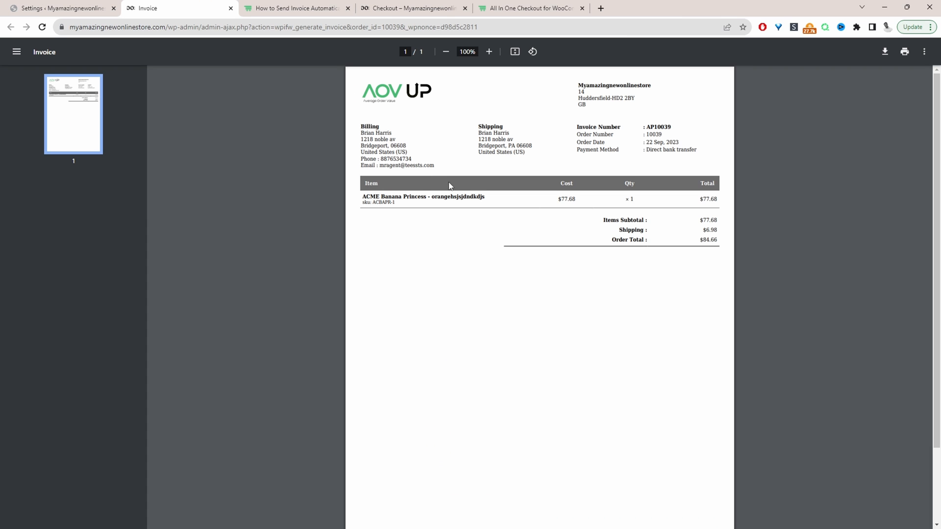
pyautogui.moveTo(559, 177)
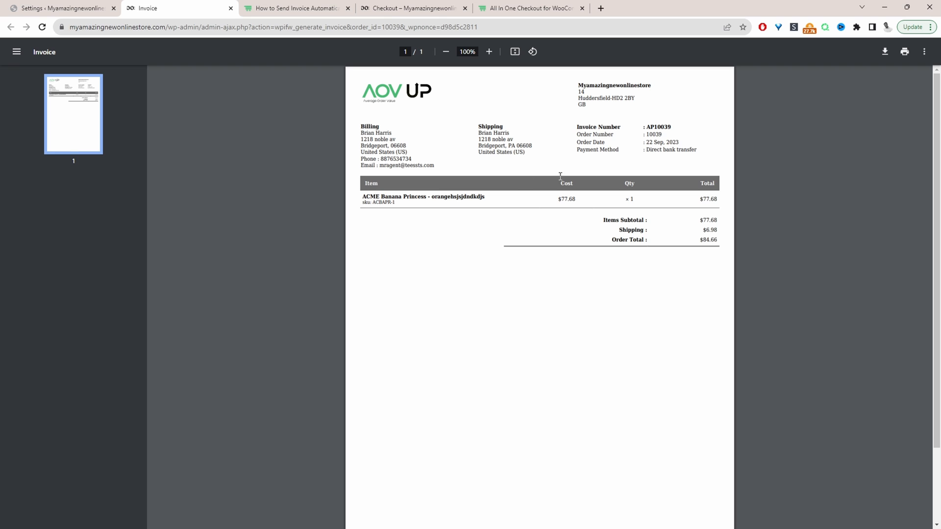
pyautogui.moveTo(585, 198)
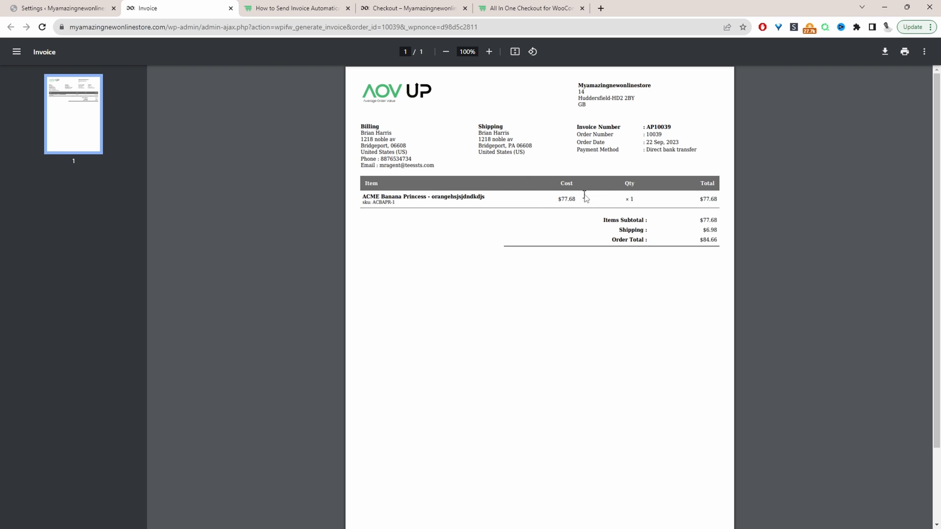
pyautogui.moveTo(609, 275)
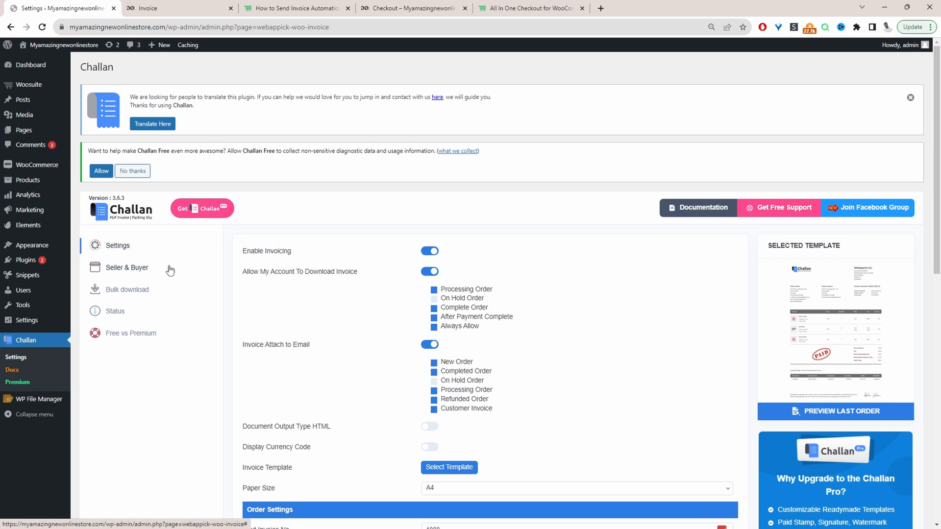
pyautogui.moveTo(175, 272)
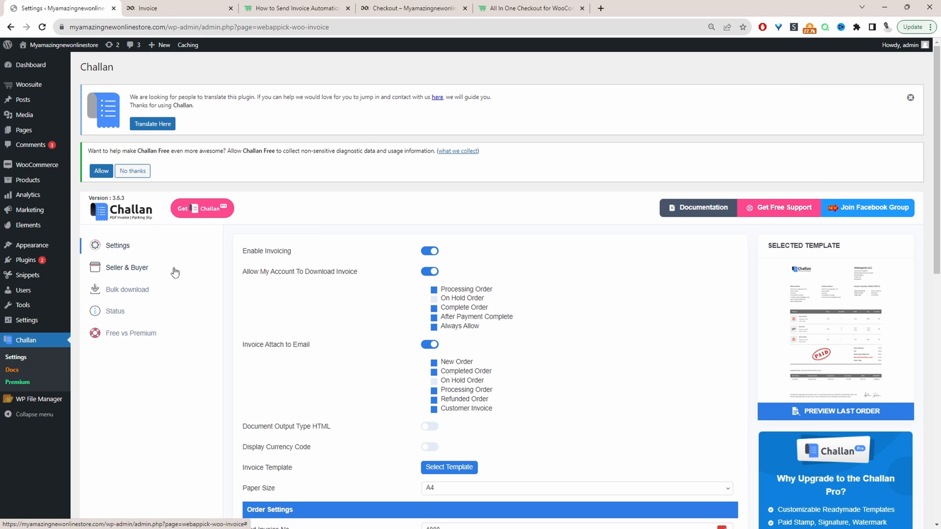
pyautogui.moveTo(114, 278)
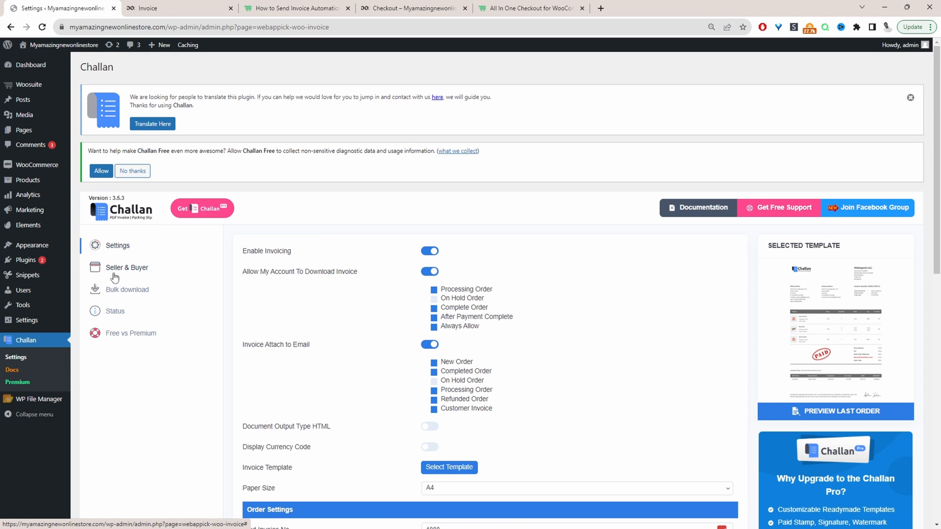
# - Review the Seller & Buyer block: company name, Huddersfield address and buyer phone/email toggles
pyautogui.click(126, 268)
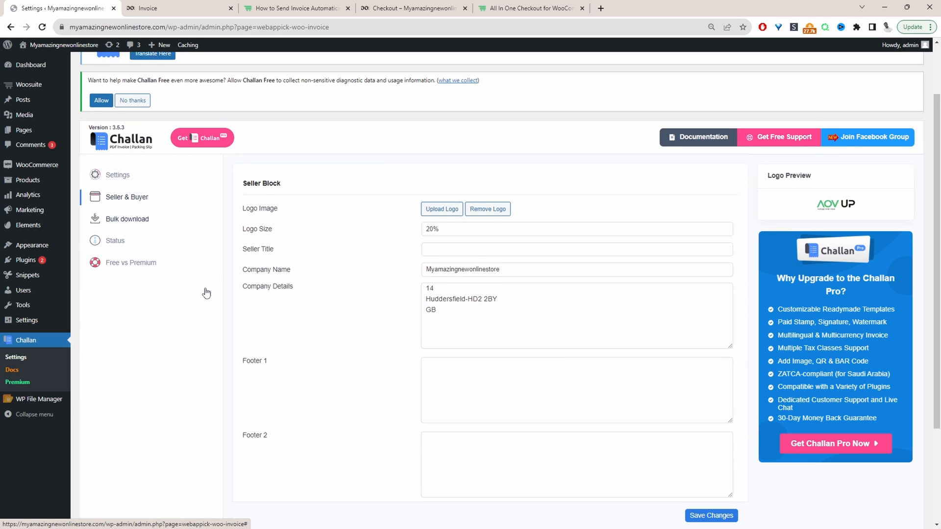
pyautogui.scroll(3)
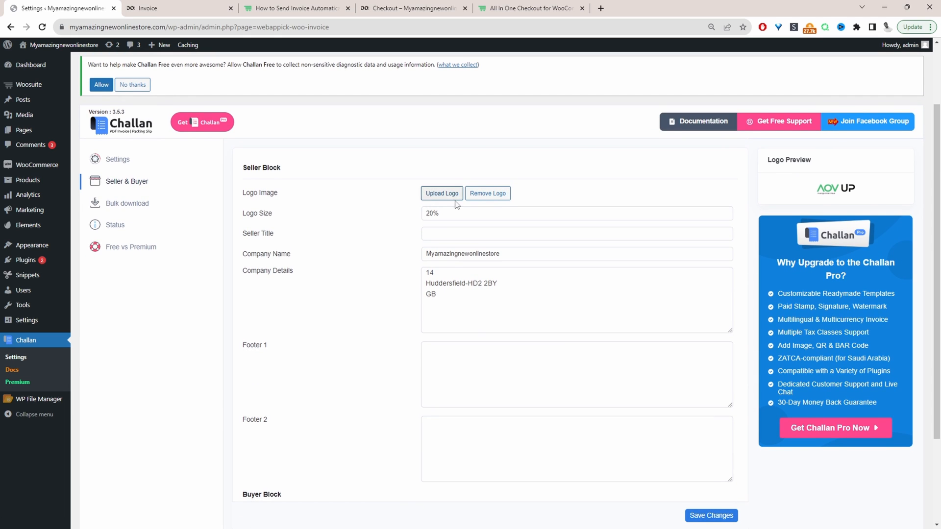
pyautogui.scroll(-3)
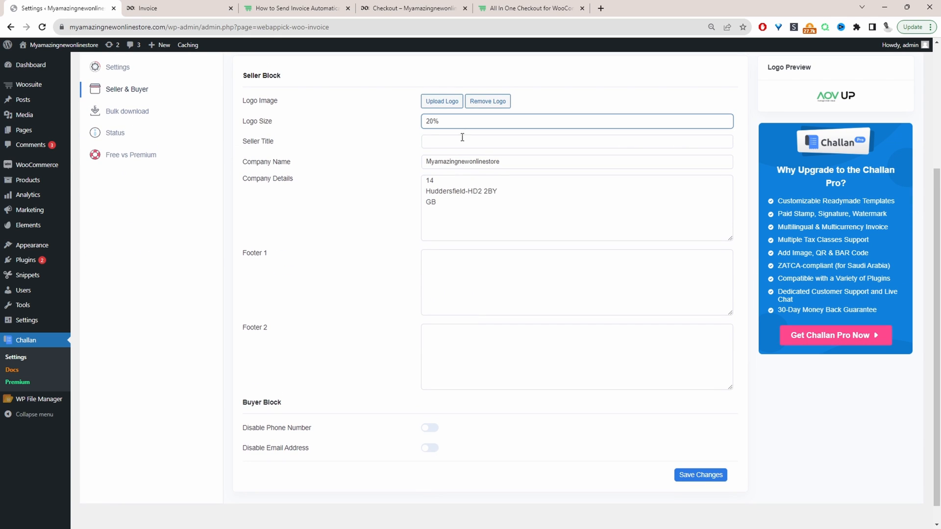
pyautogui.click(577, 141)
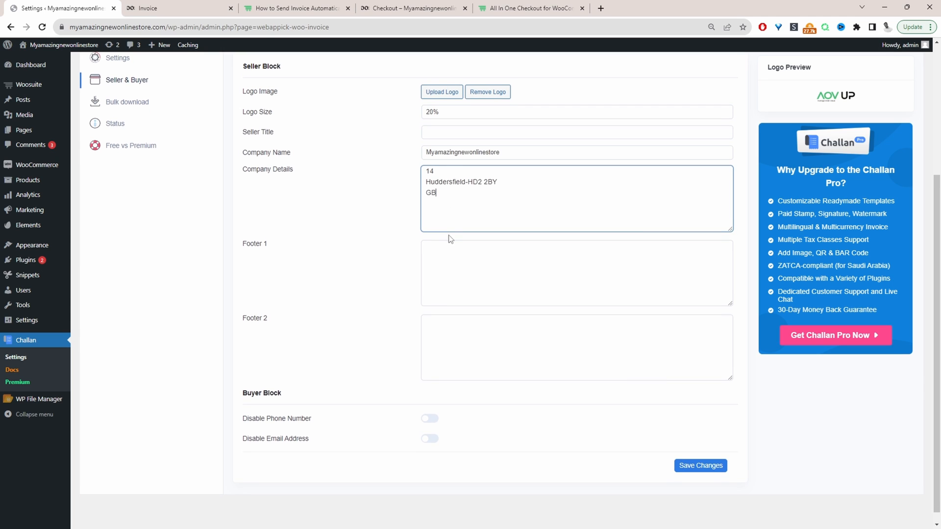
pyautogui.scroll(-3)
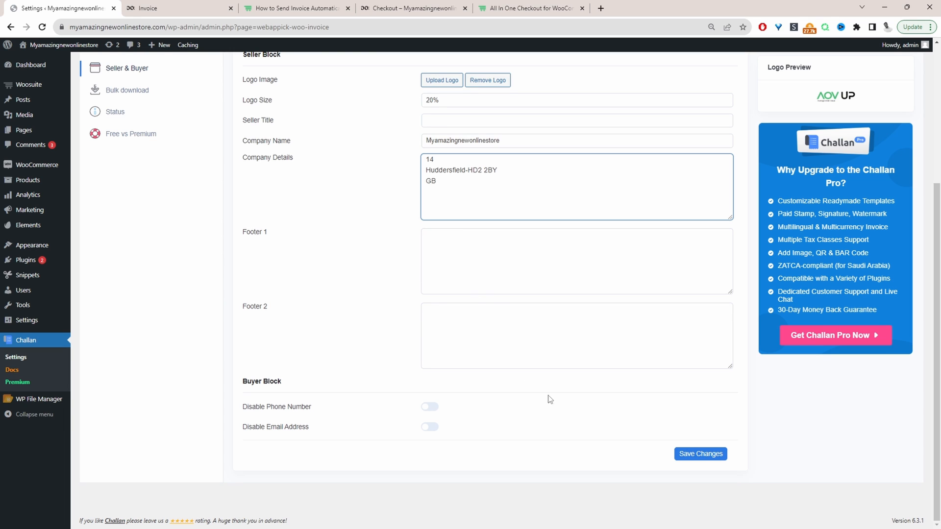
pyautogui.click(436, 181)
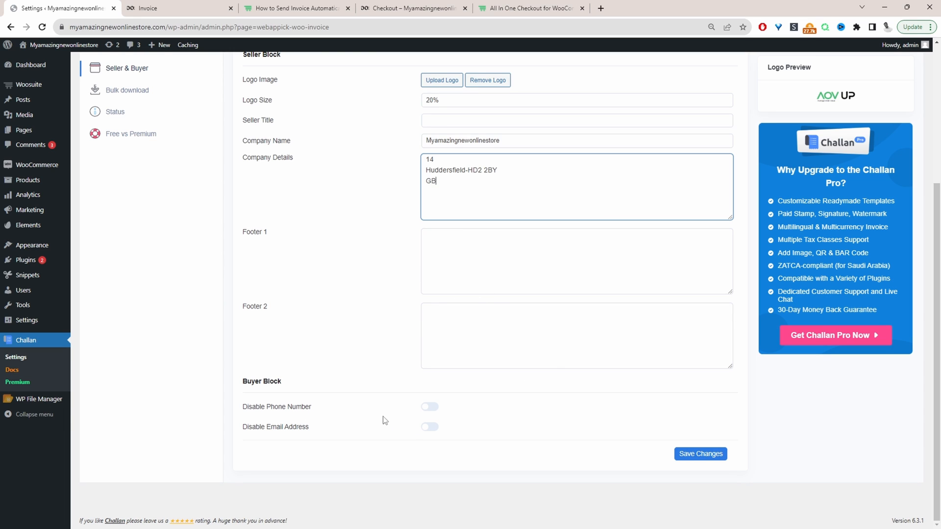
pyautogui.moveTo(429, 406)
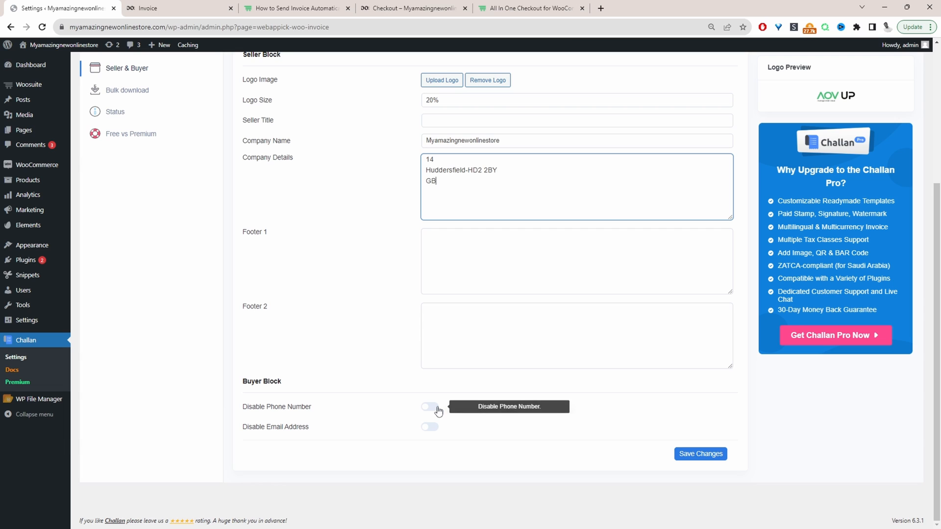
pyautogui.moveTo(433, 432)
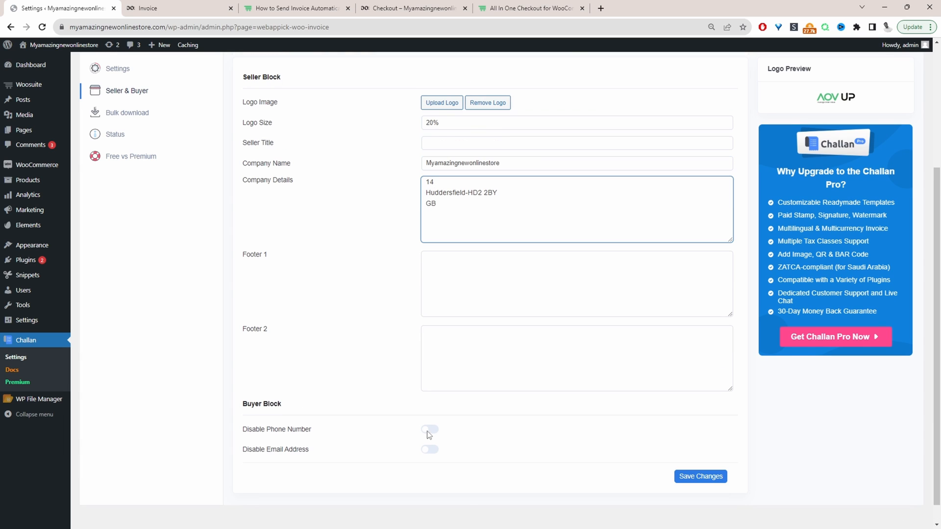
pyautogui.moveTo(428, 432)
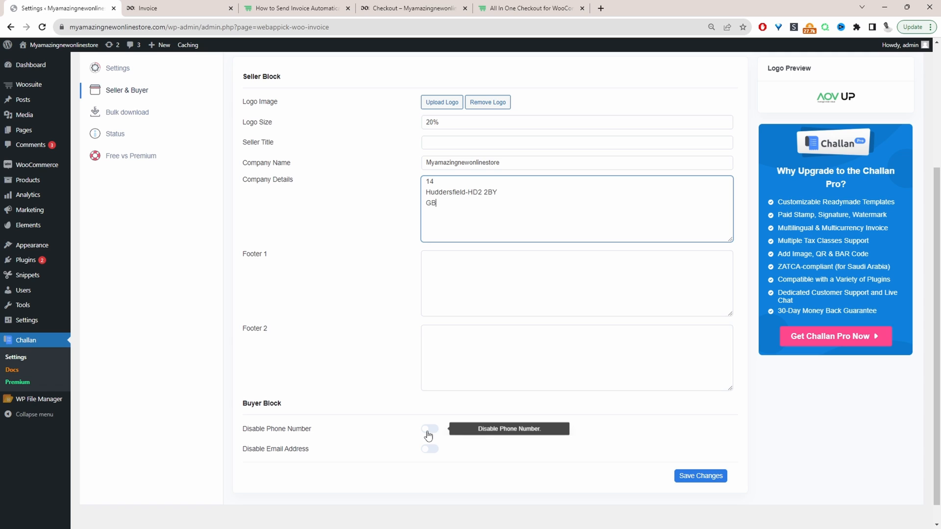